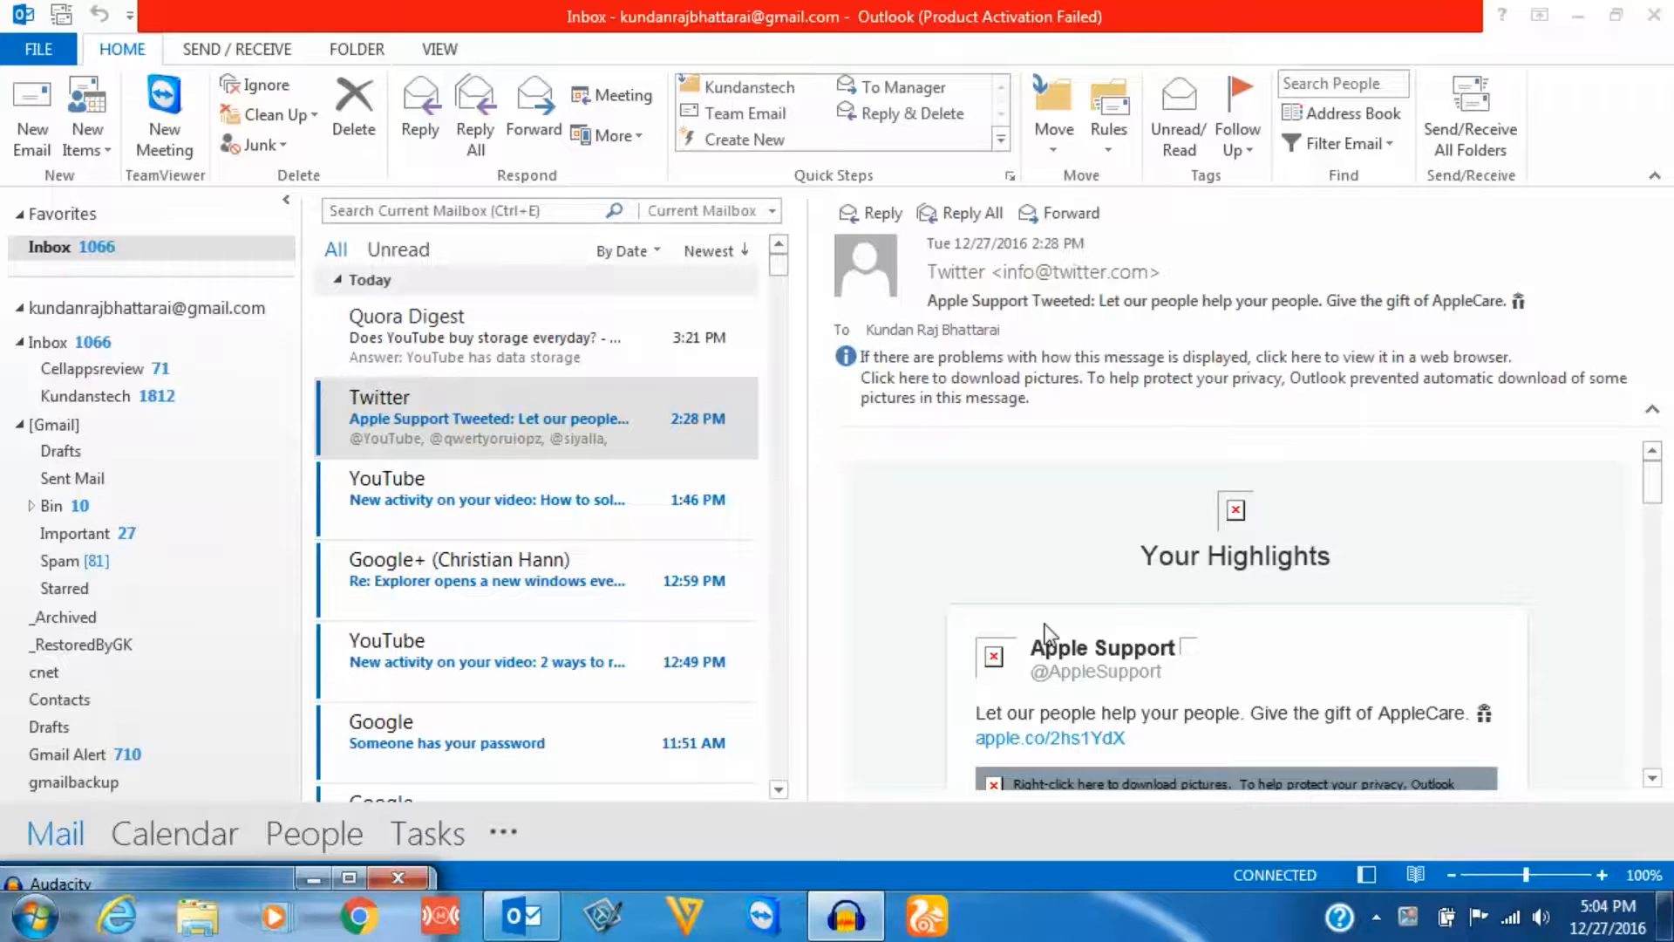
mouse_move(1178, 622)
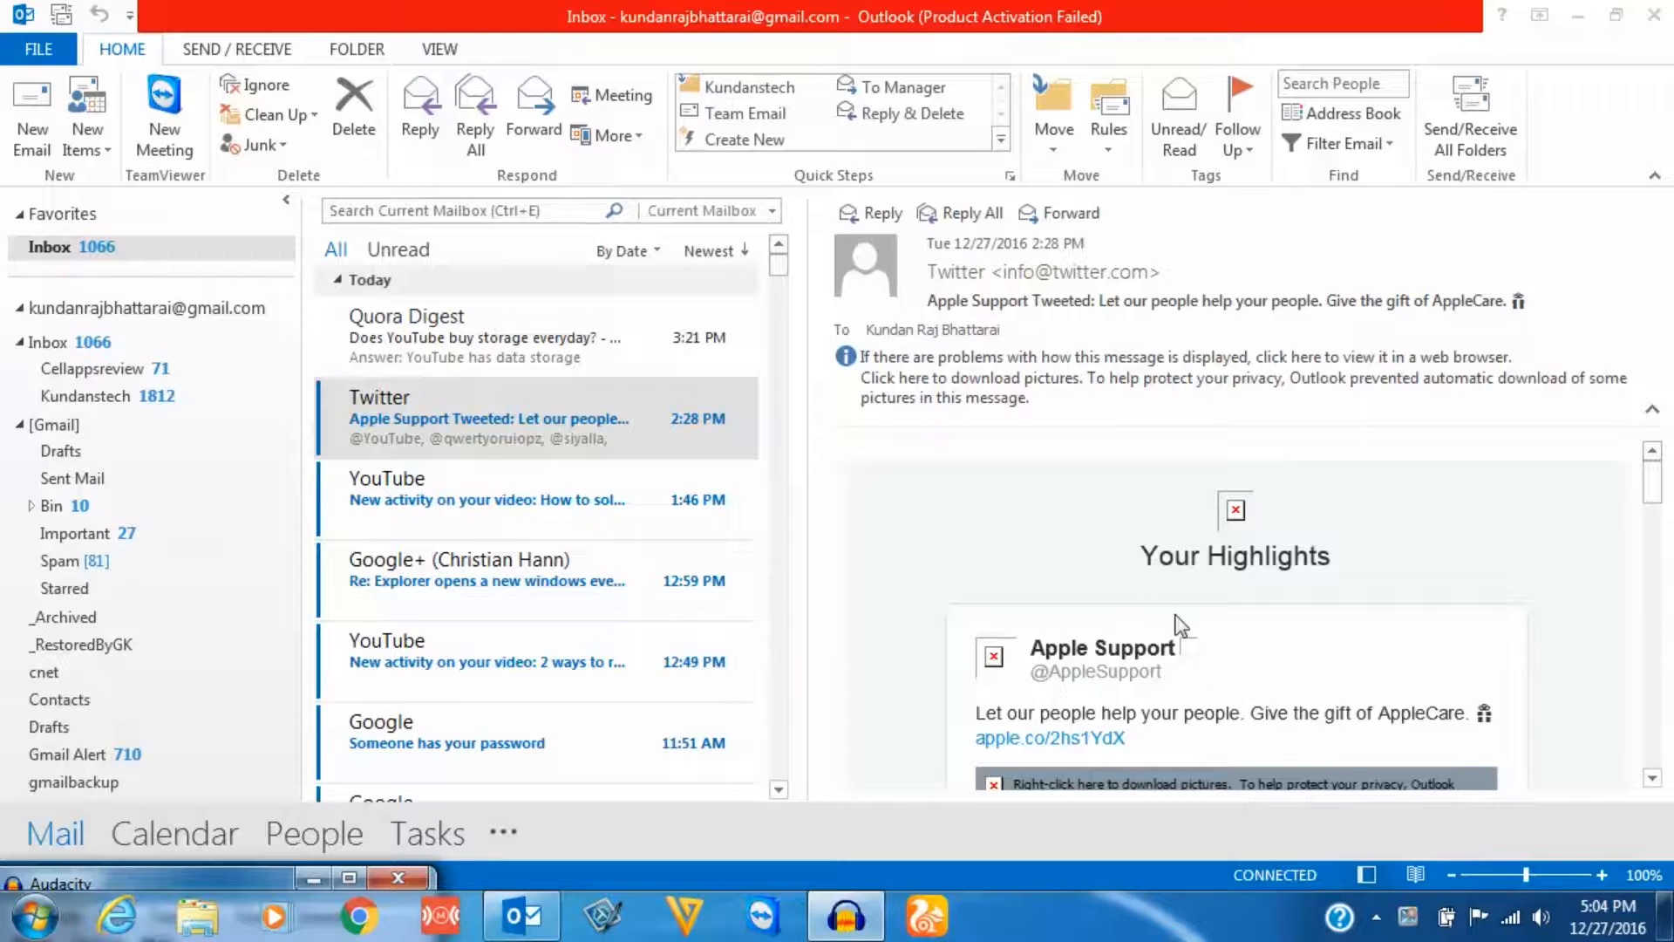
mouse_move(1094, 608)
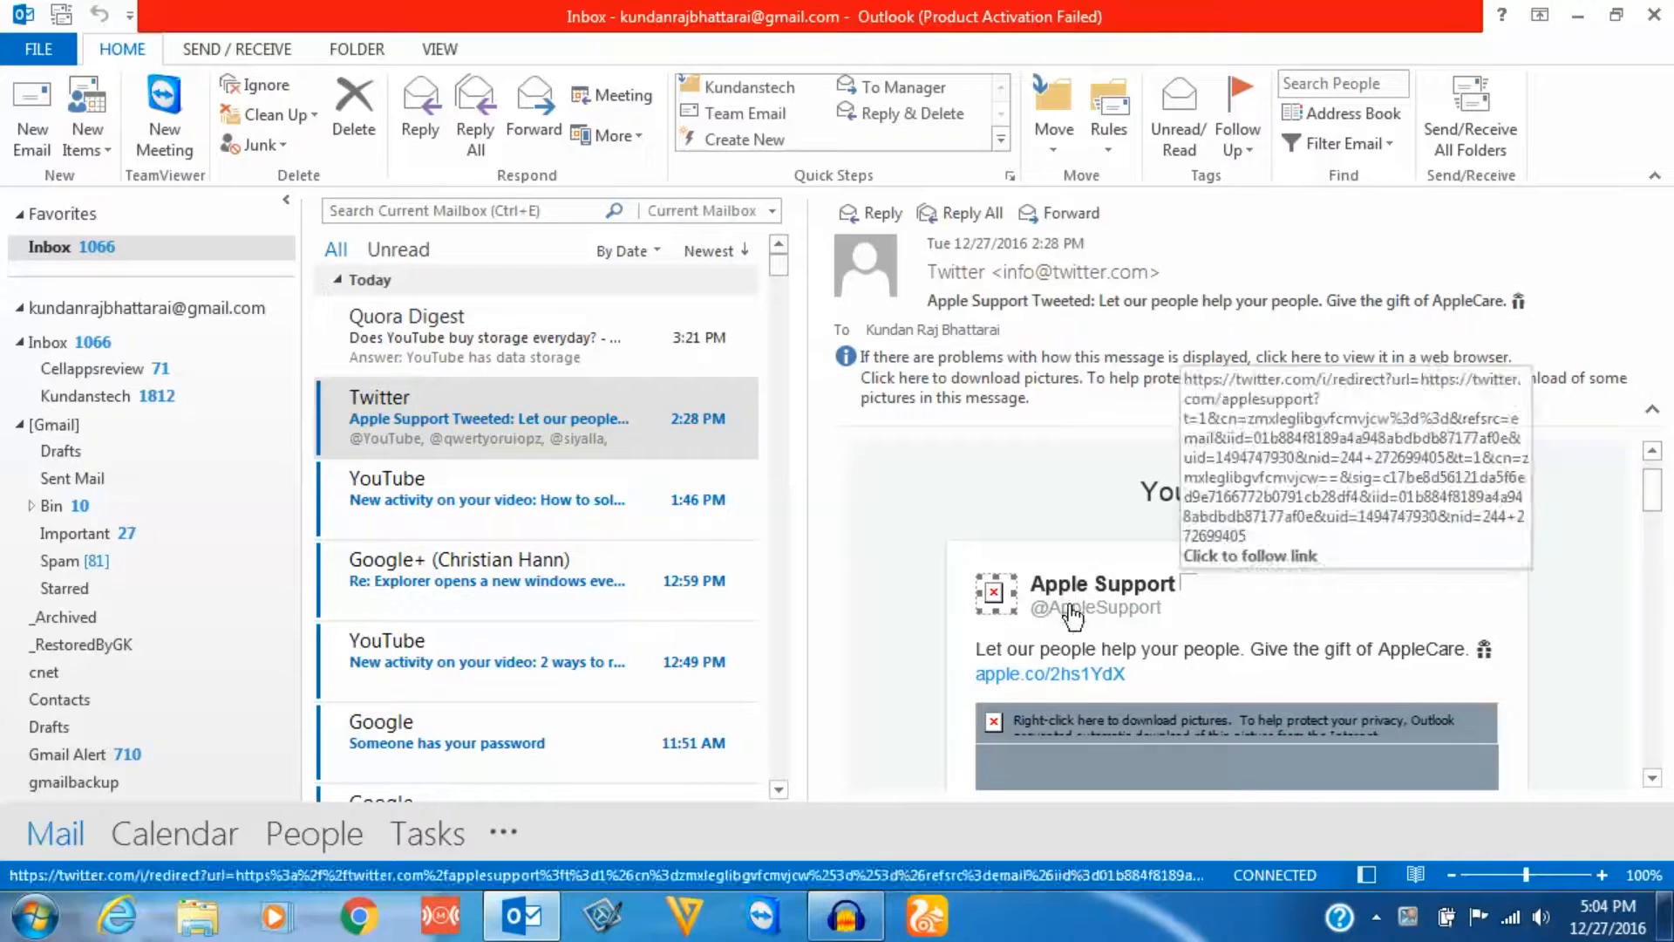
Download the blocked pictures in the Twitter email, then show the Trust Center options page.
right_click(994, 594)
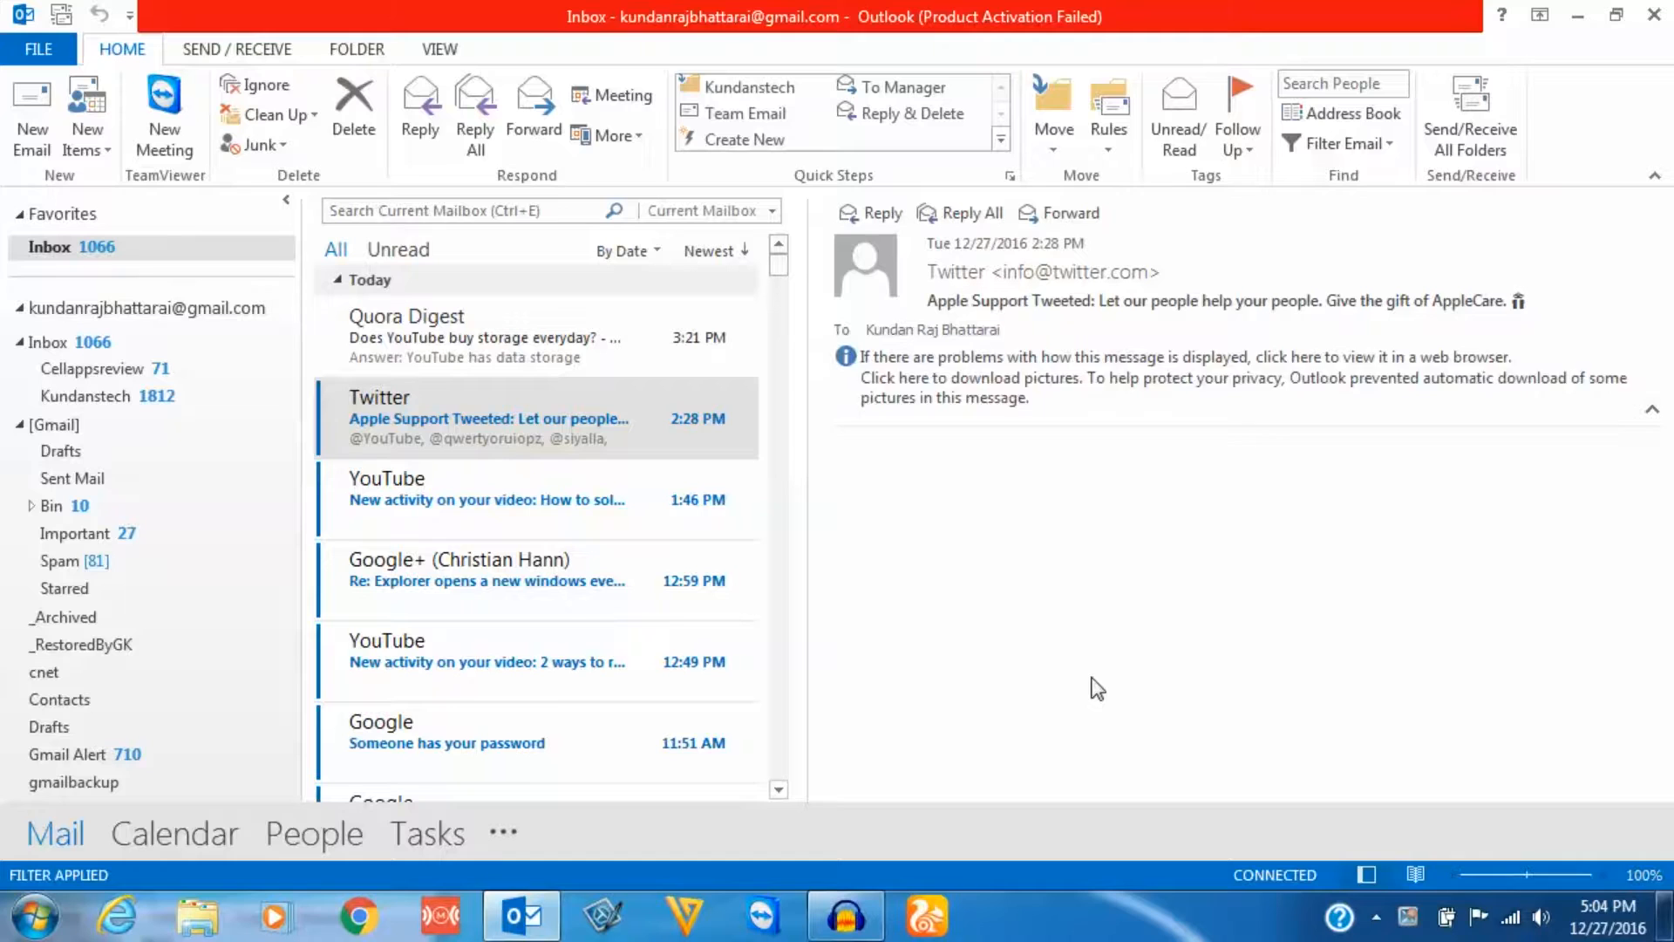
left_click(933, 377)
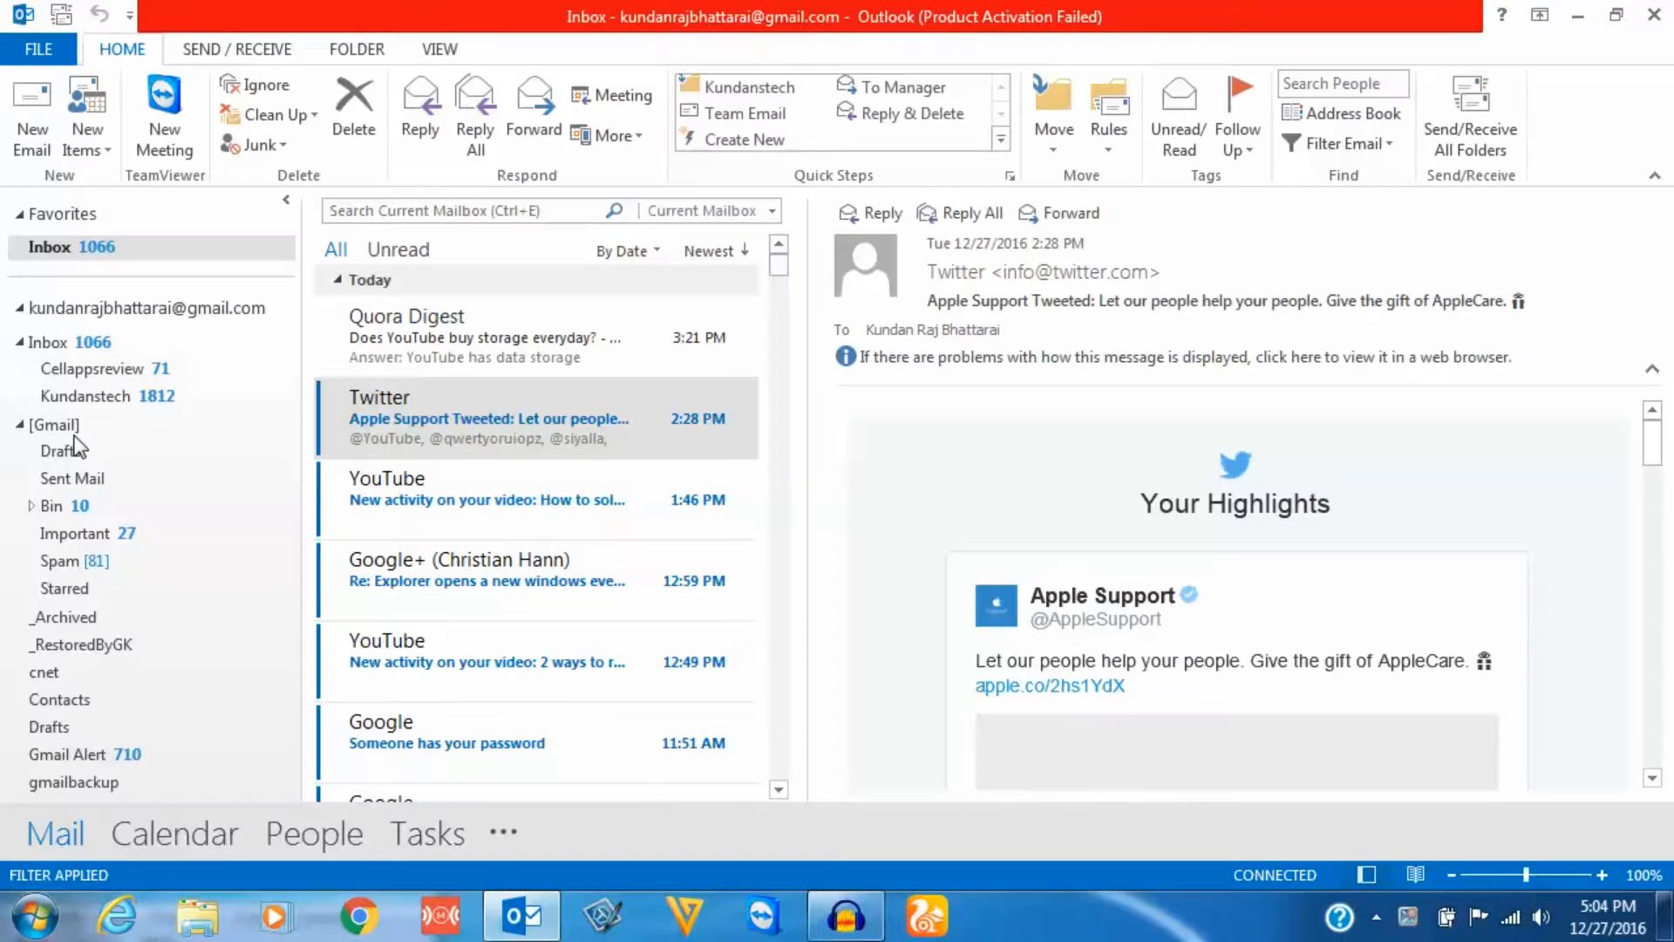
left_click(365, 462)
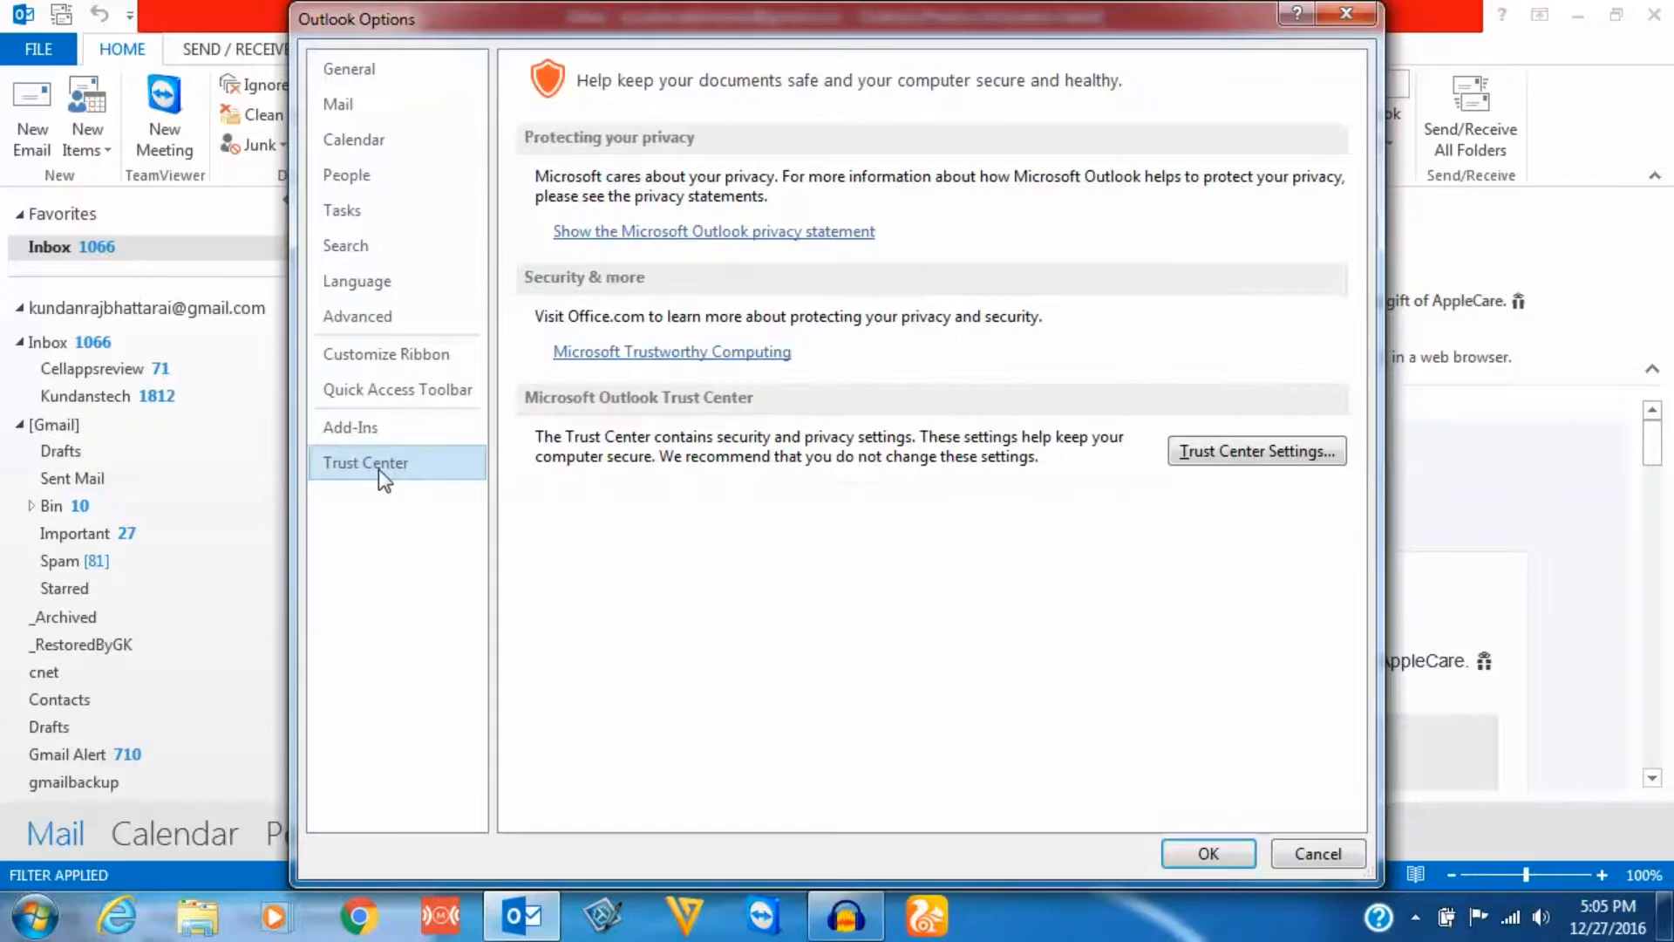
Uncheck 'Don't download pictures automatically in HTML e-mail messages or RSS items' in Trust Center Settings.
left_click(1256, 450)
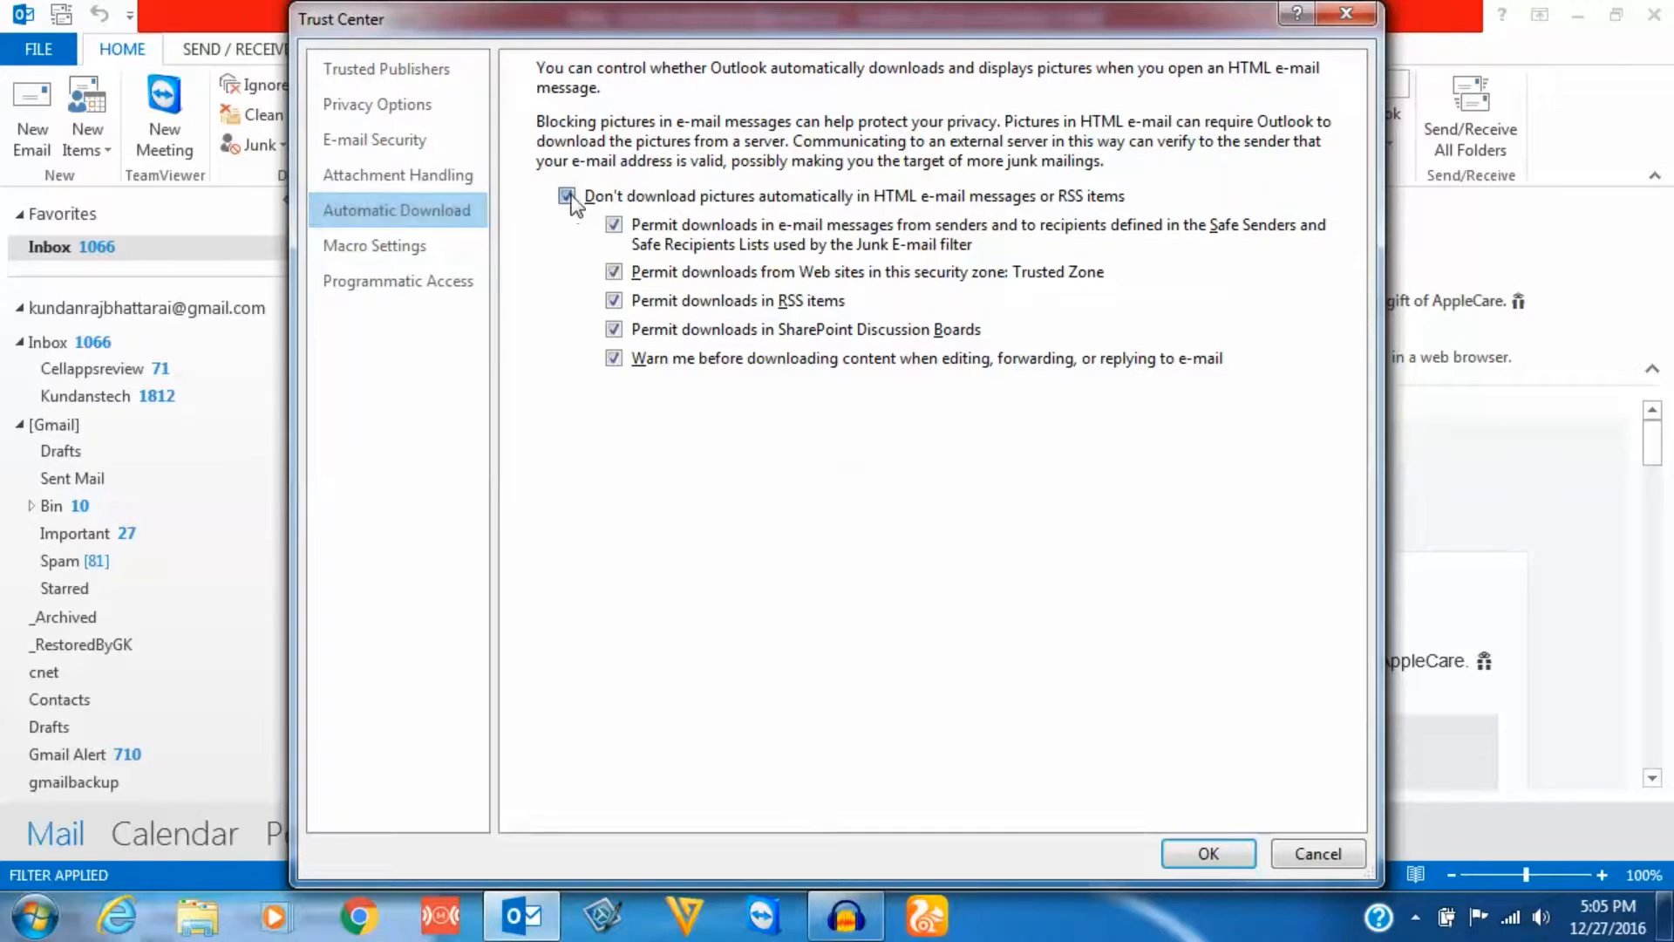
left_click(1207, 853)
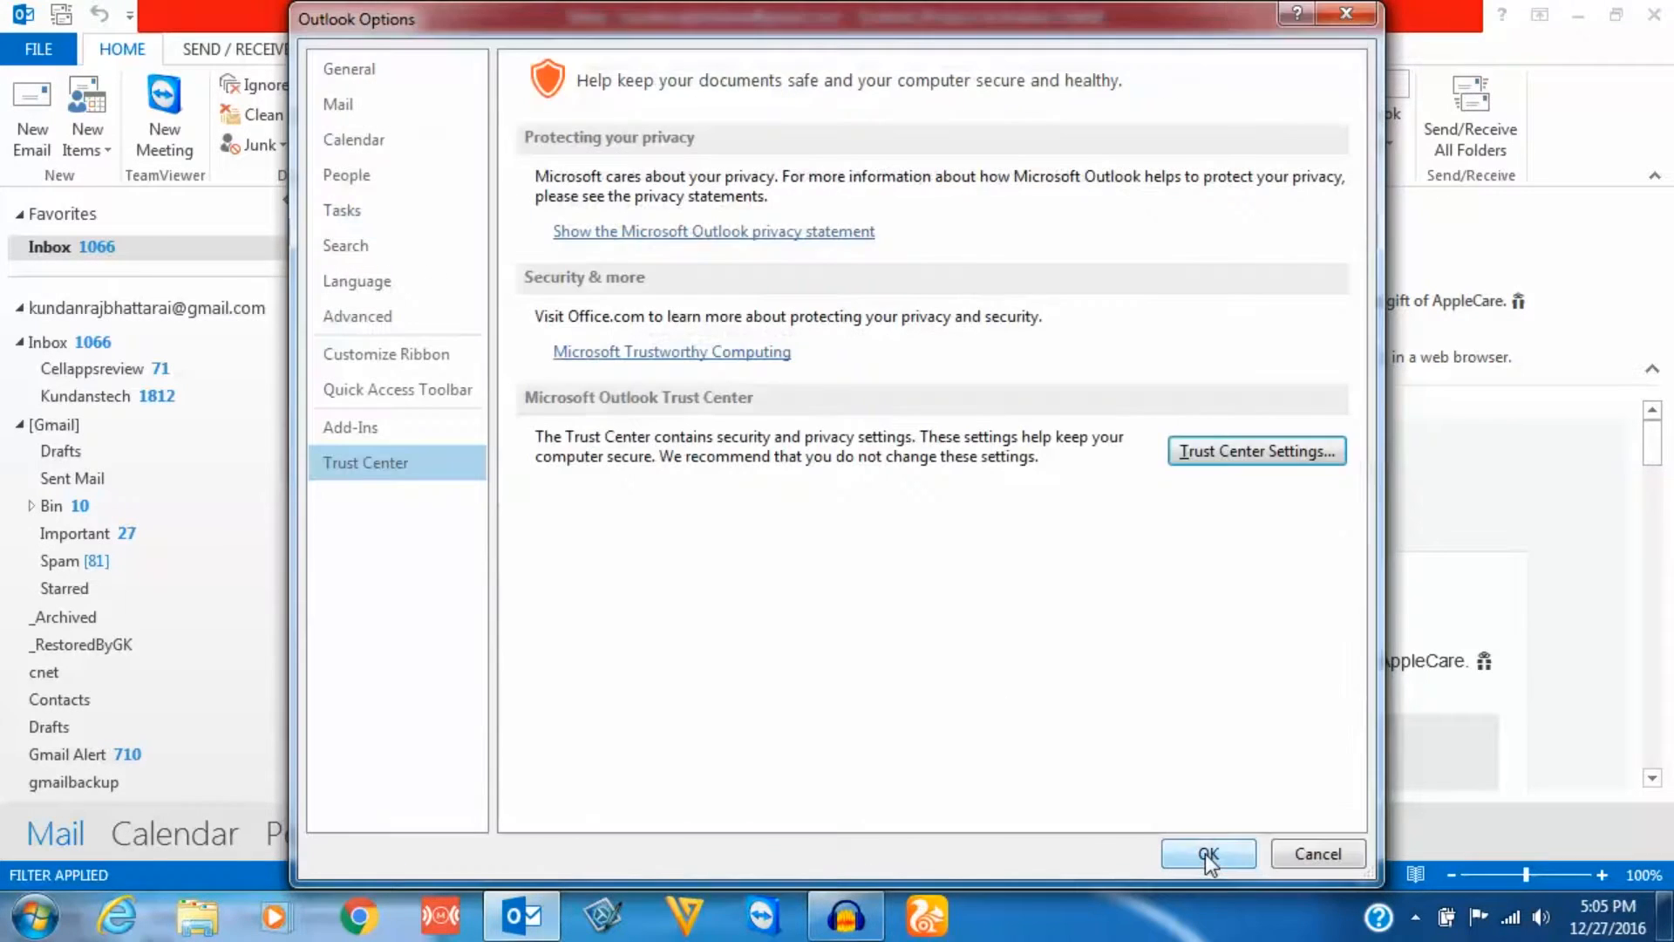
Close Outlook Options with OK and view the YouTube and Google+ messages with pictures loaded.
left_click(1208, 853)
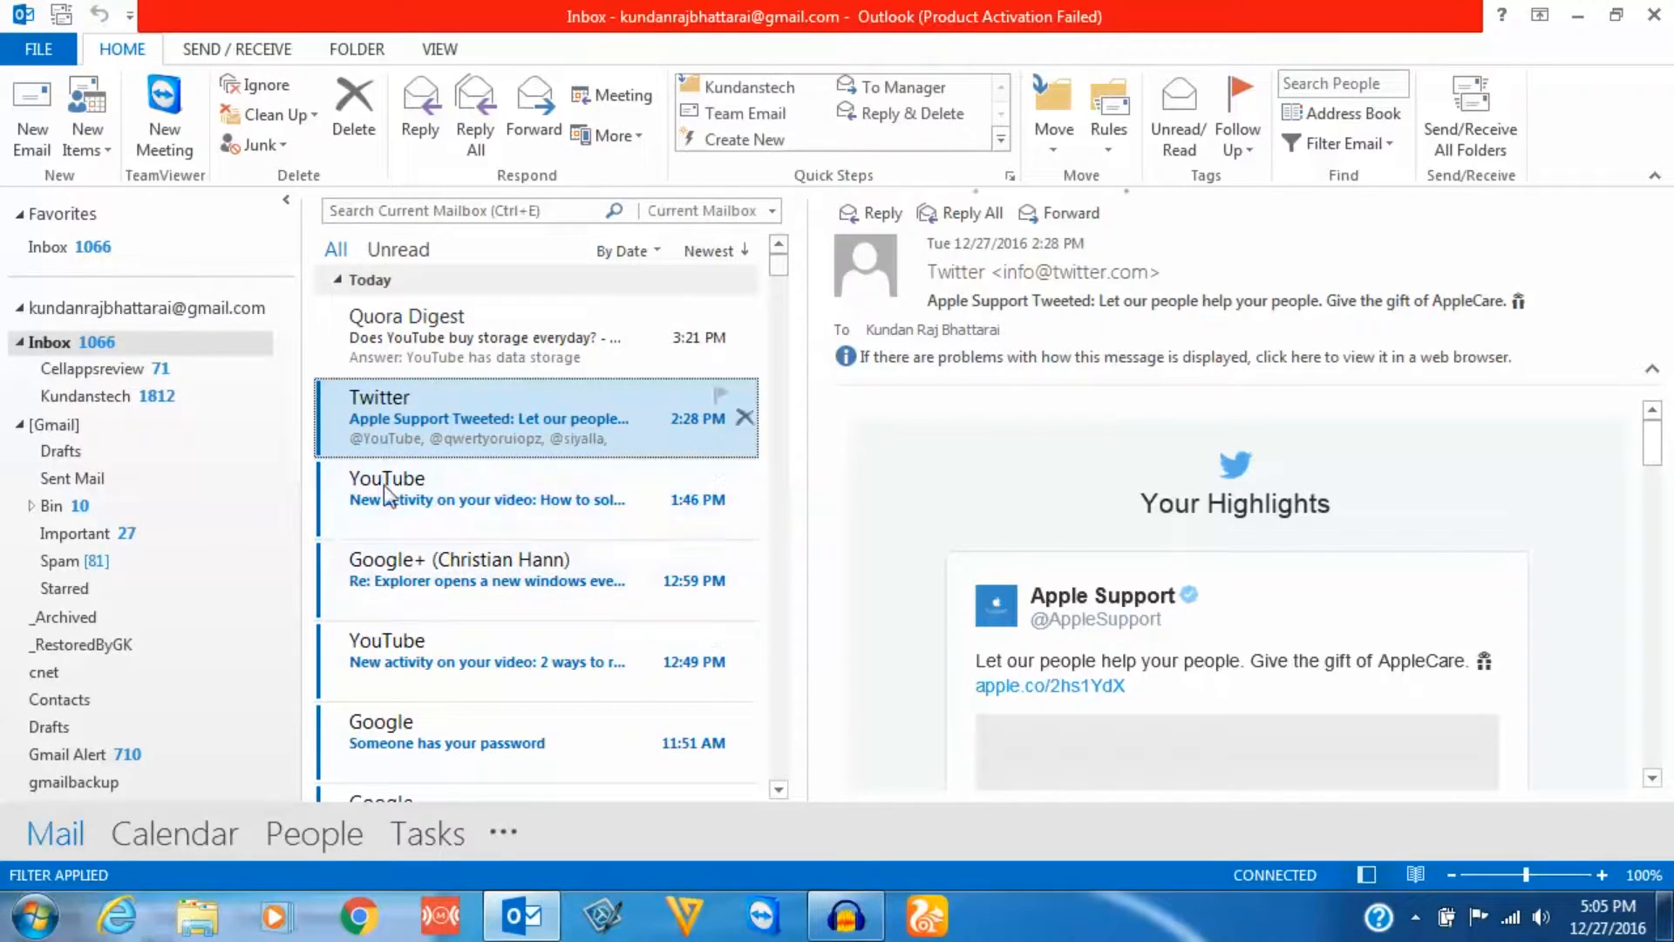
left_click(486, 491)
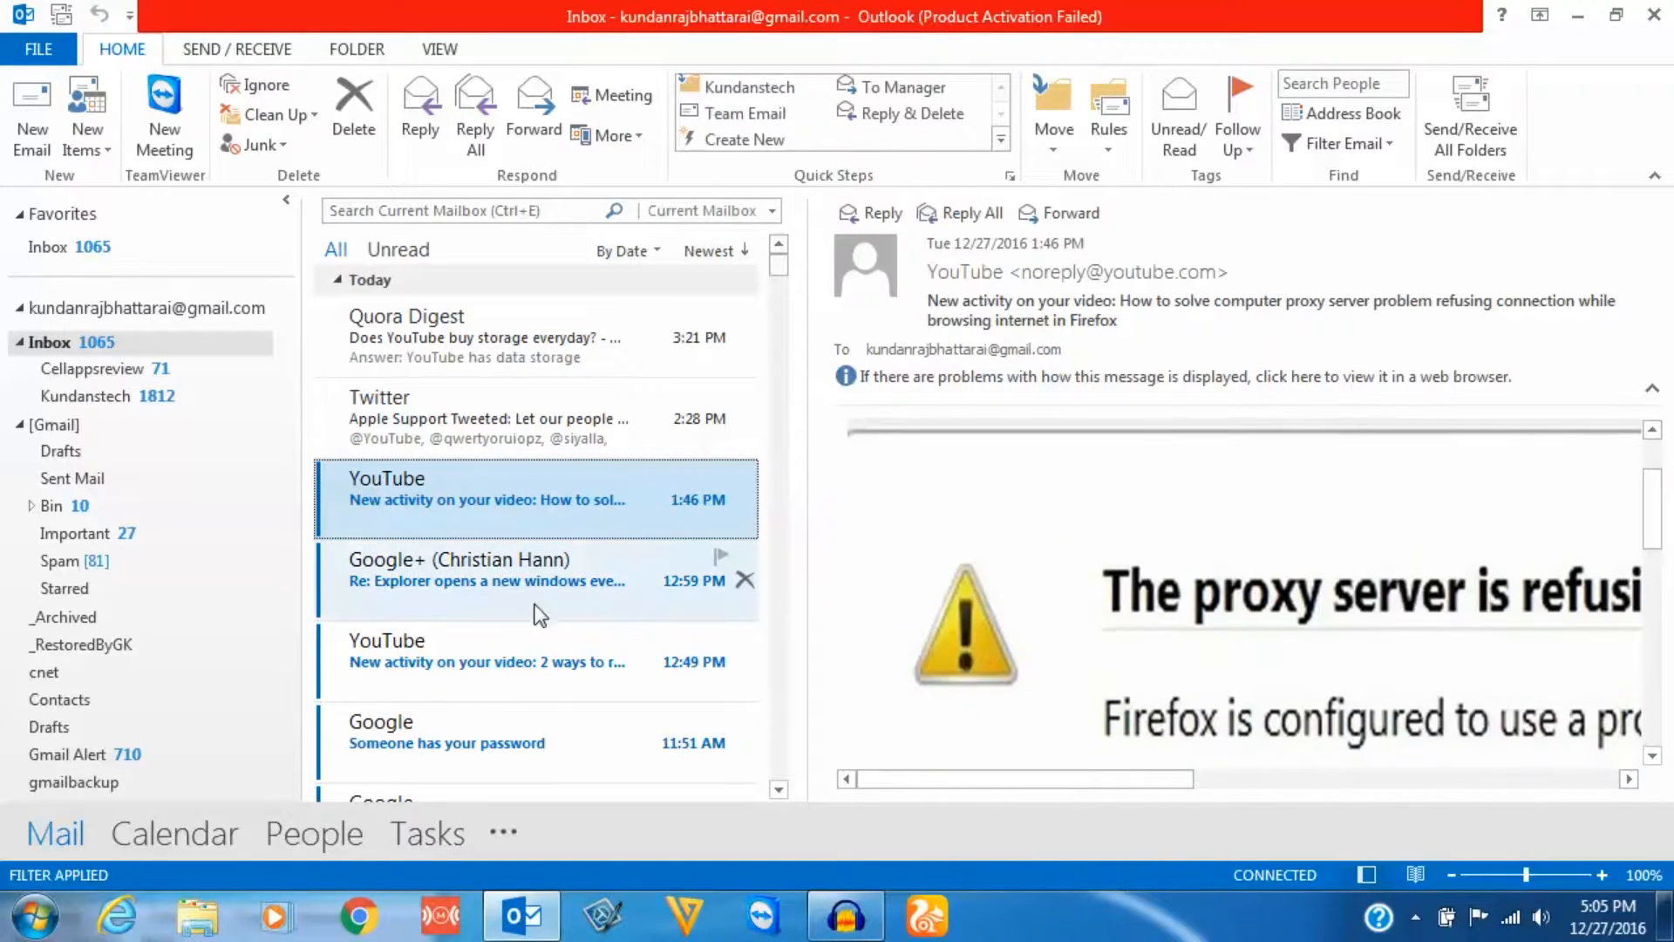
left_click(459, 580)
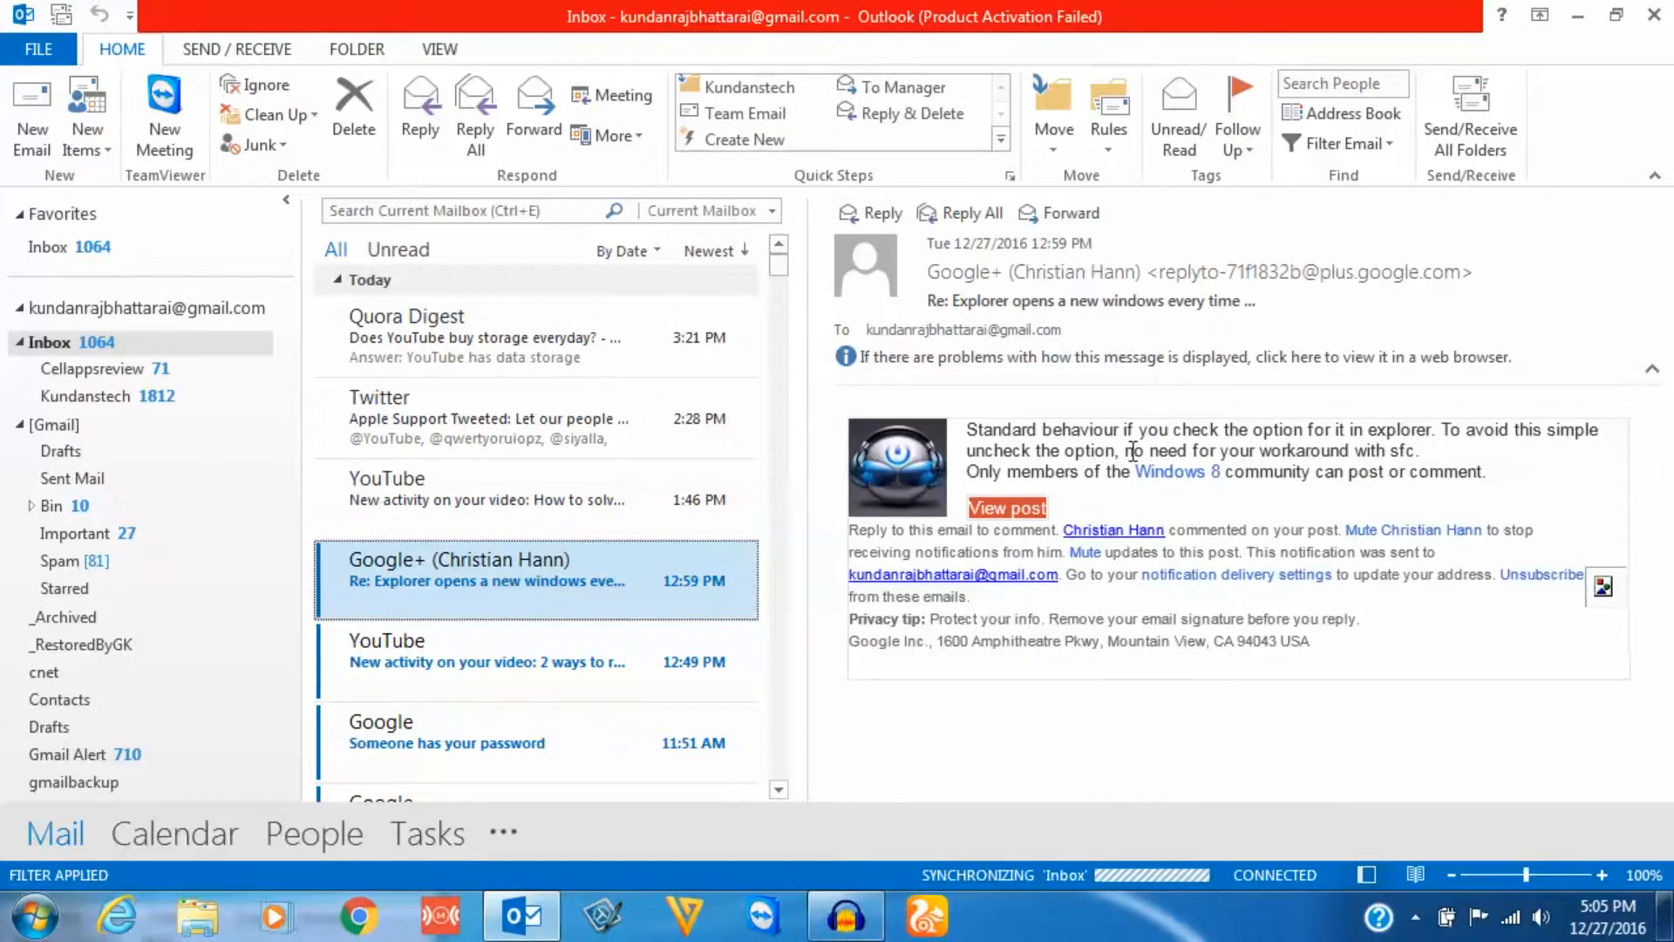
mouse_move(902, 467)
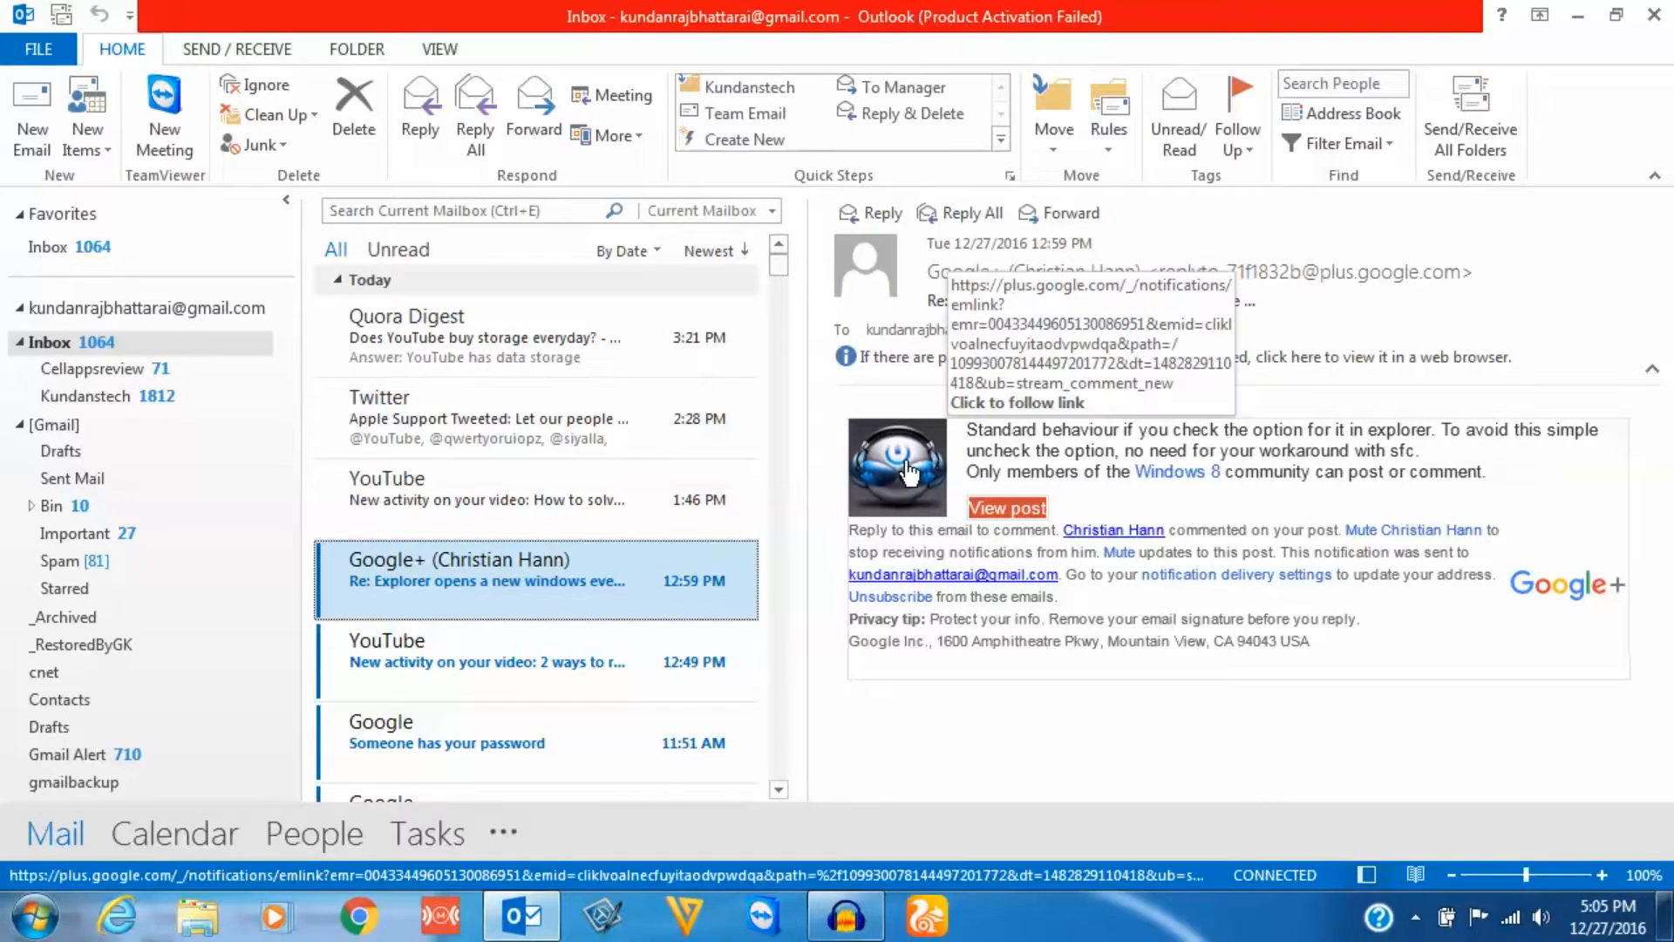